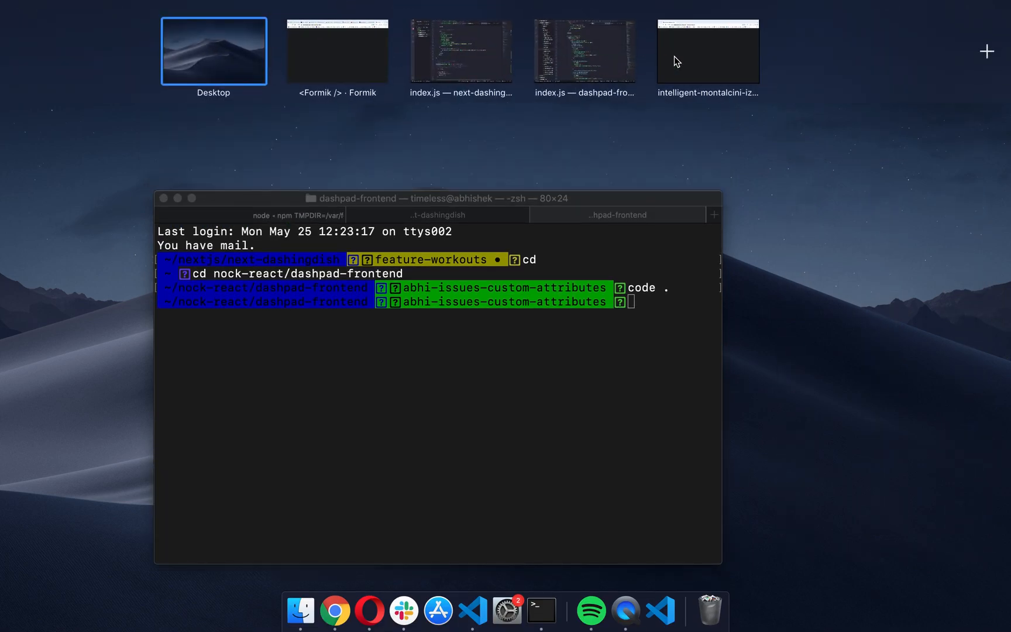
- Place the caret on empty line 18 of App.js to add a line above the submit button
left_click(707, 51)
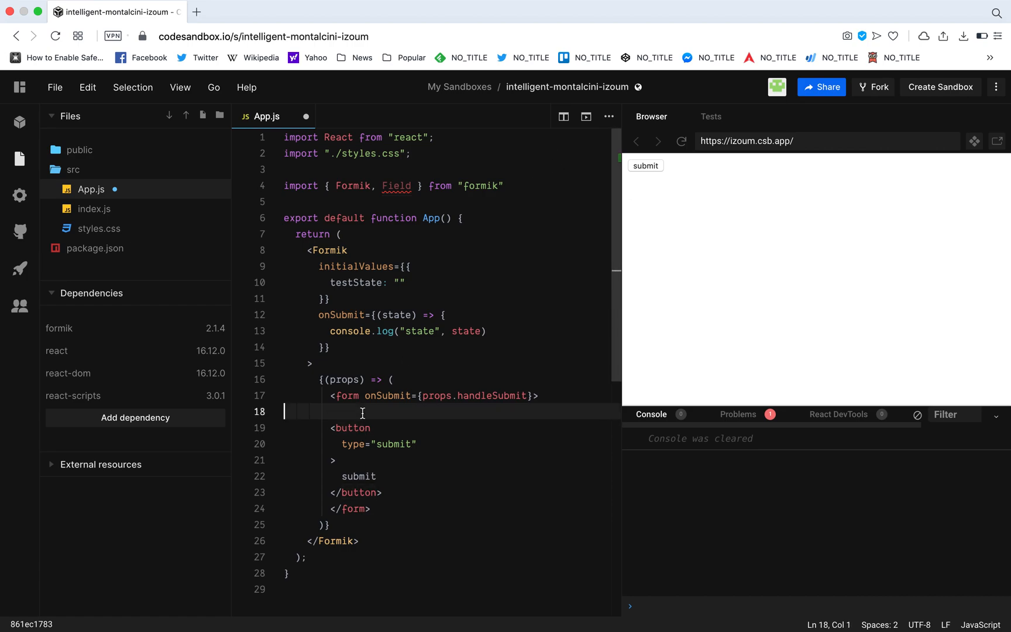
mouse_move(323, 280)
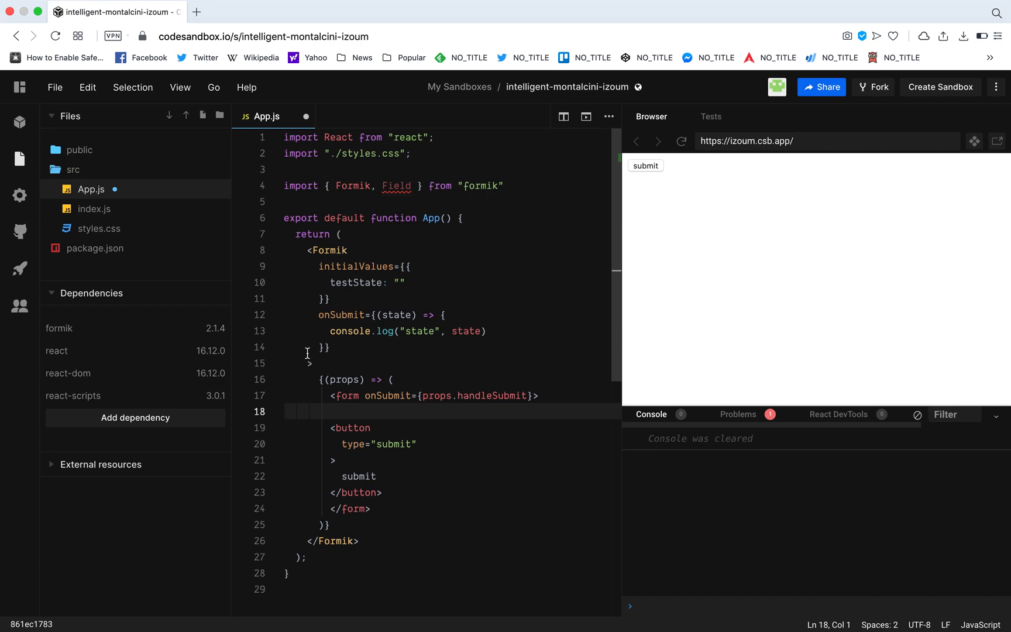
mouse_move(355, 266)
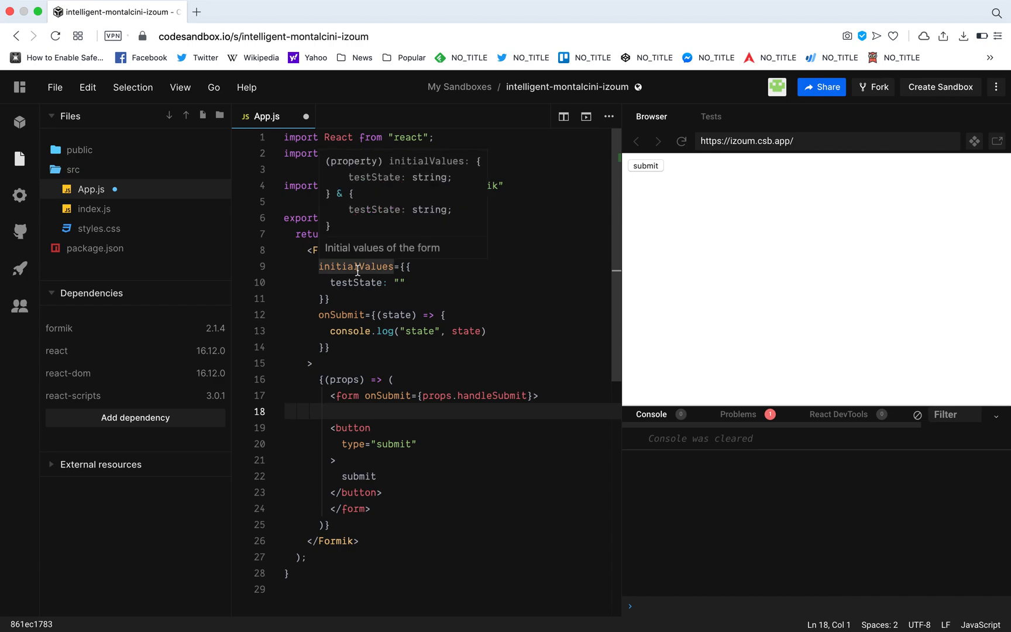
mouse_move(378, 448)
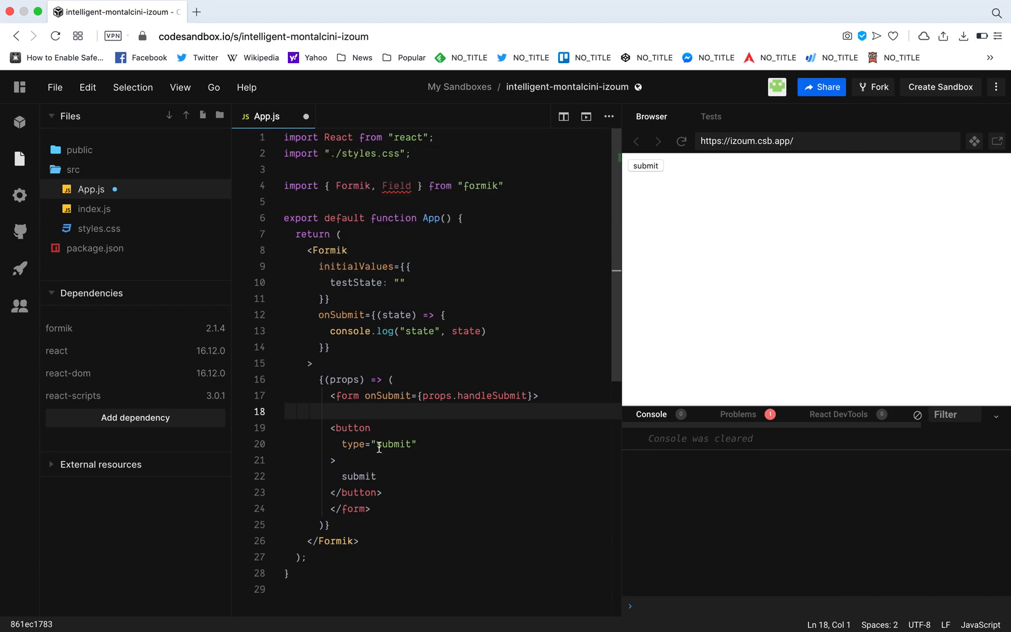
mouse_move(425, 422)
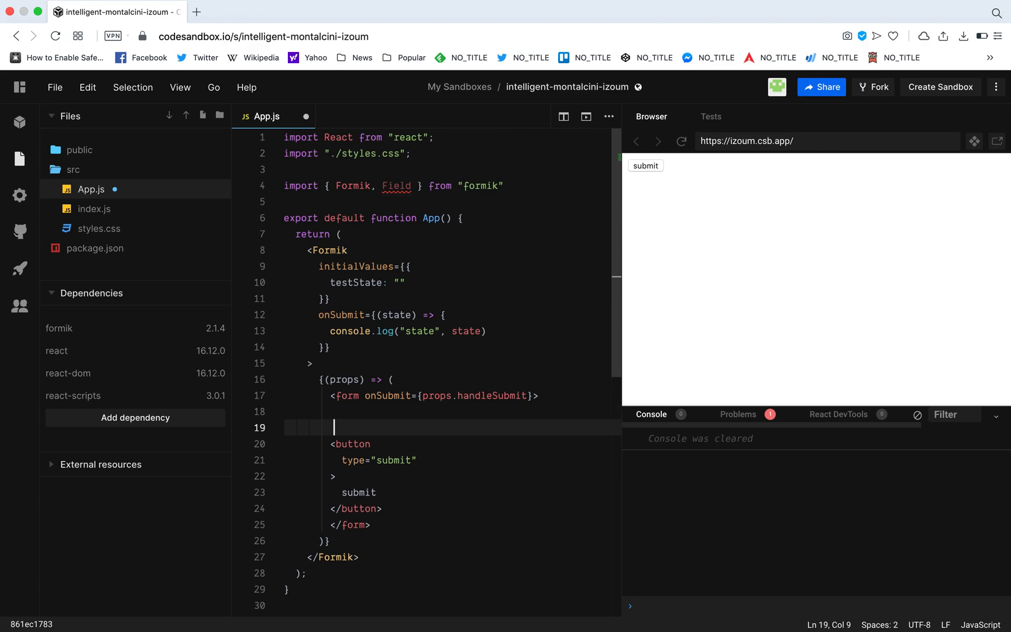
- Type a <div> holding the text 'on click', with its closing tag, above the button
type("<")
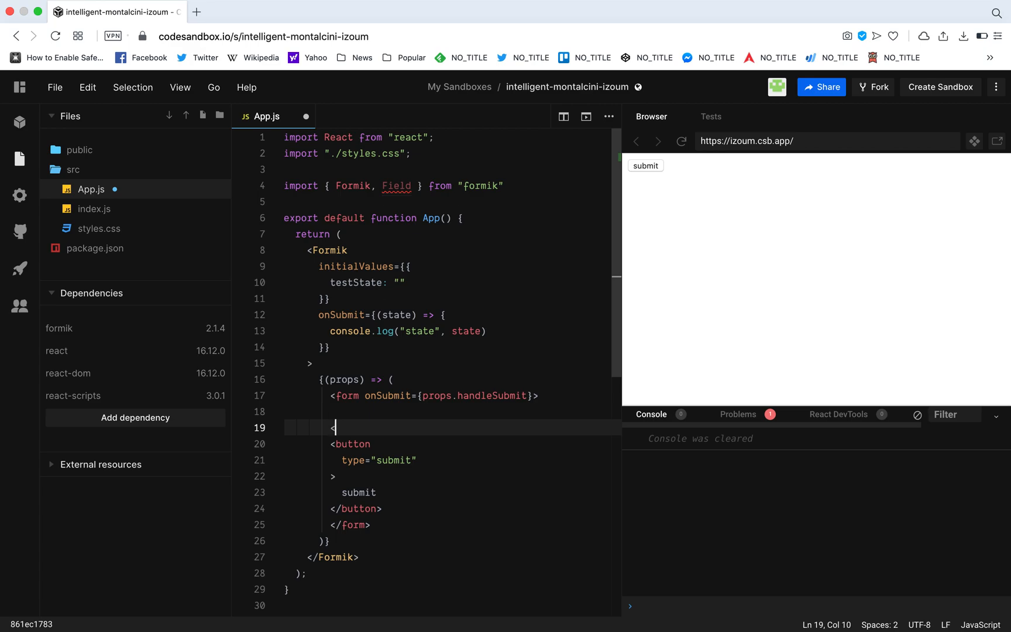
type("<")
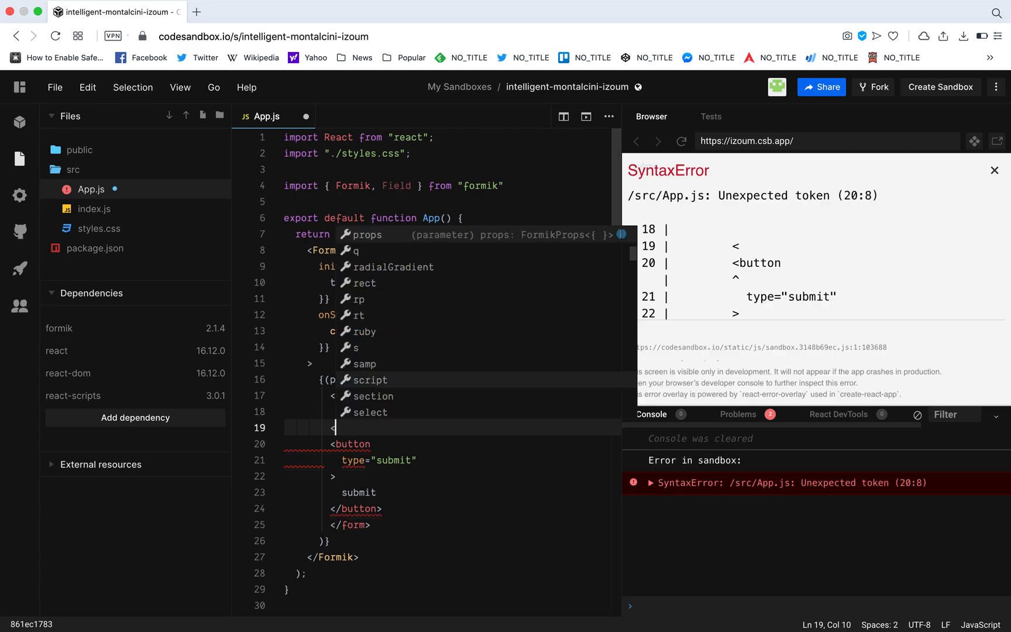
type("div")
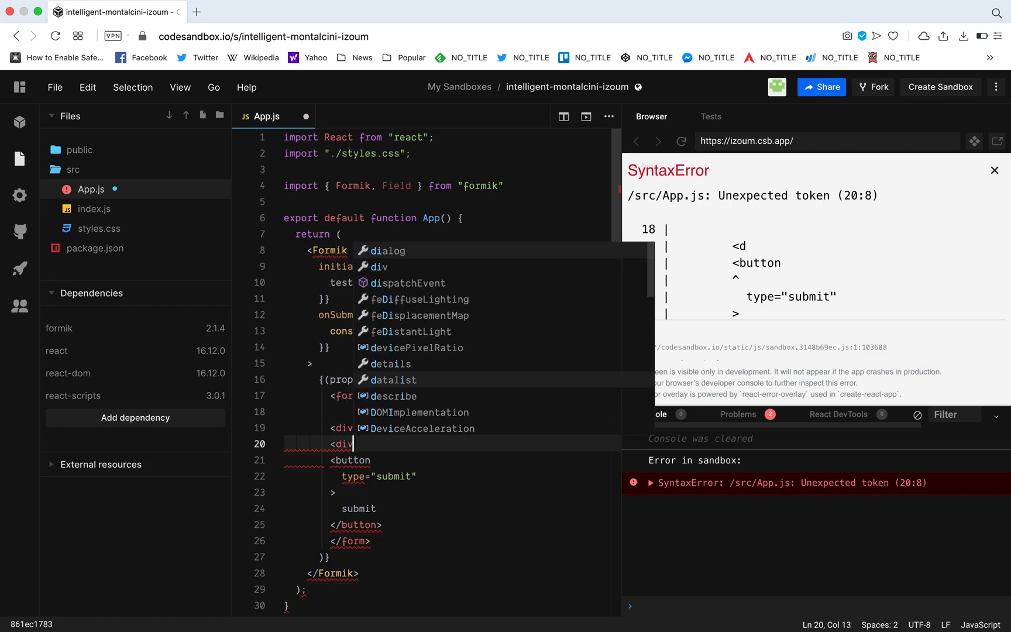
type("/>")
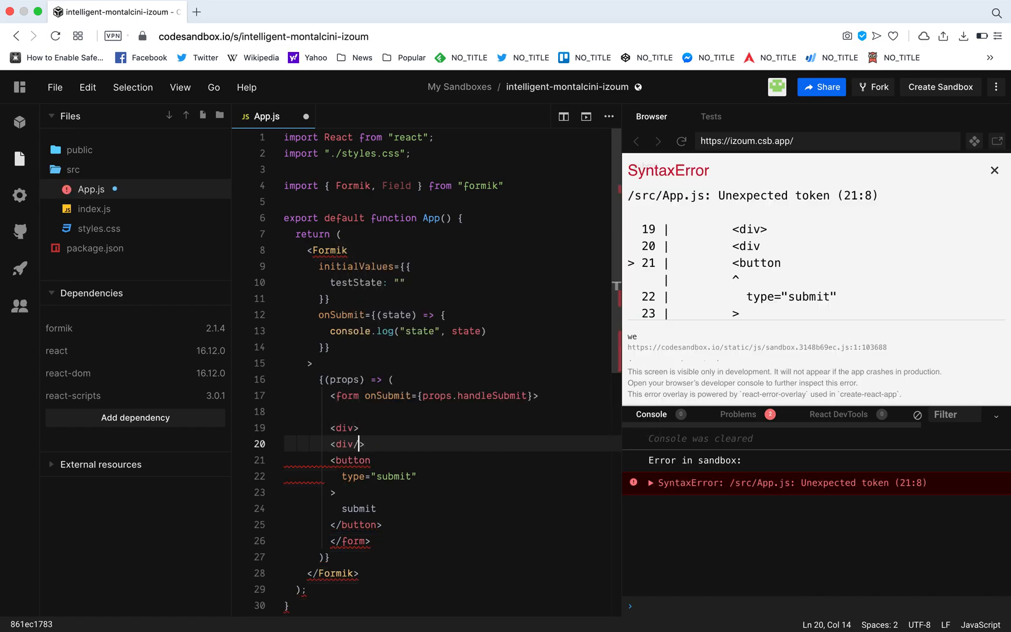
type("sub")
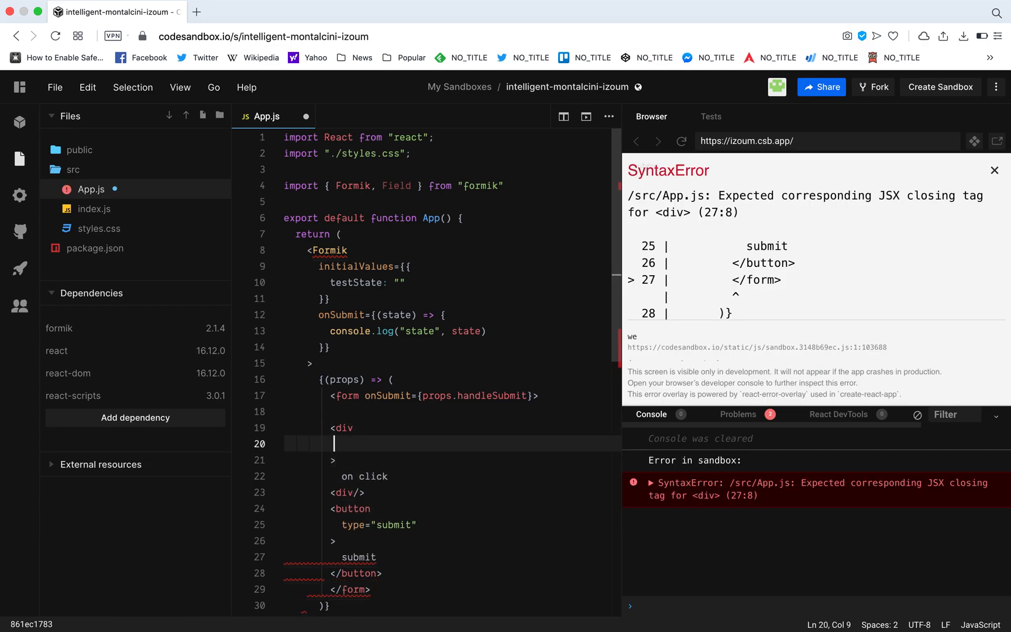
- Give the div onClick={() => props.setFieldValue('testState', 'hello world')} using IntelliSense
type("on")
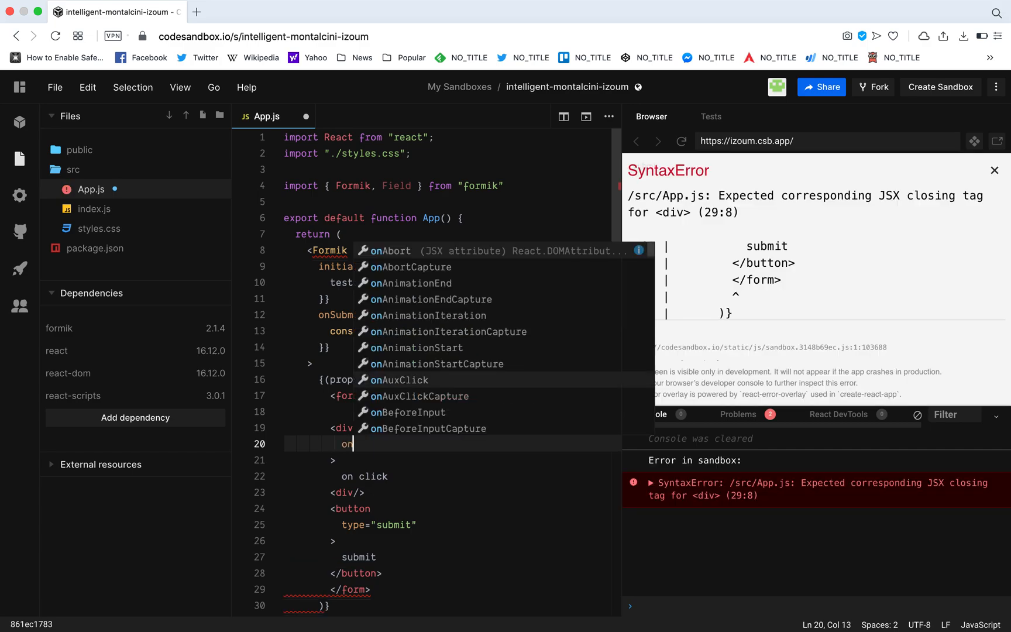
type("C")
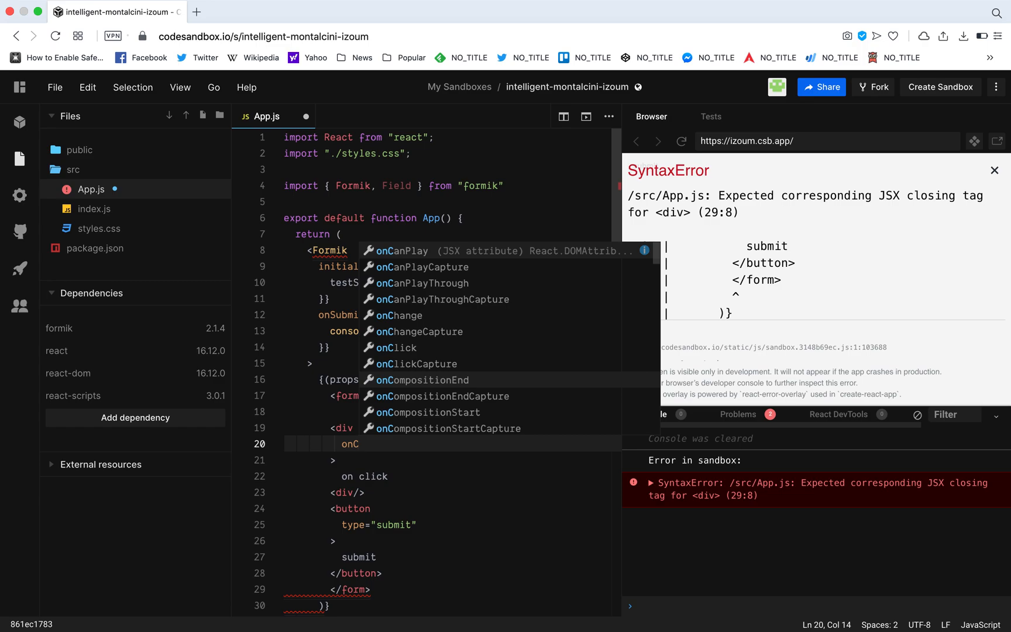
type("lick={() => props.")
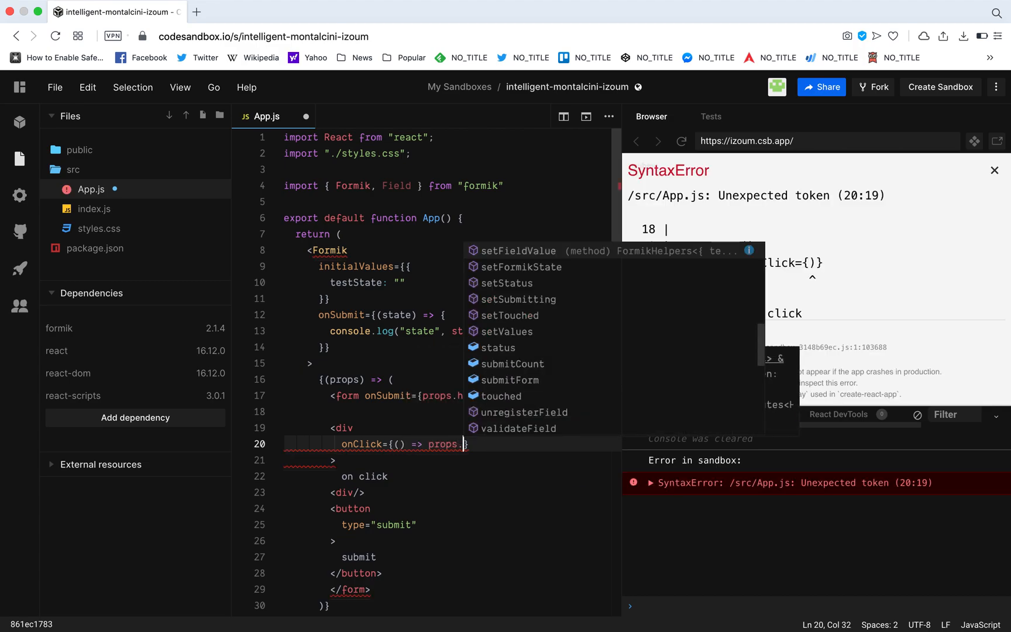
type("set")
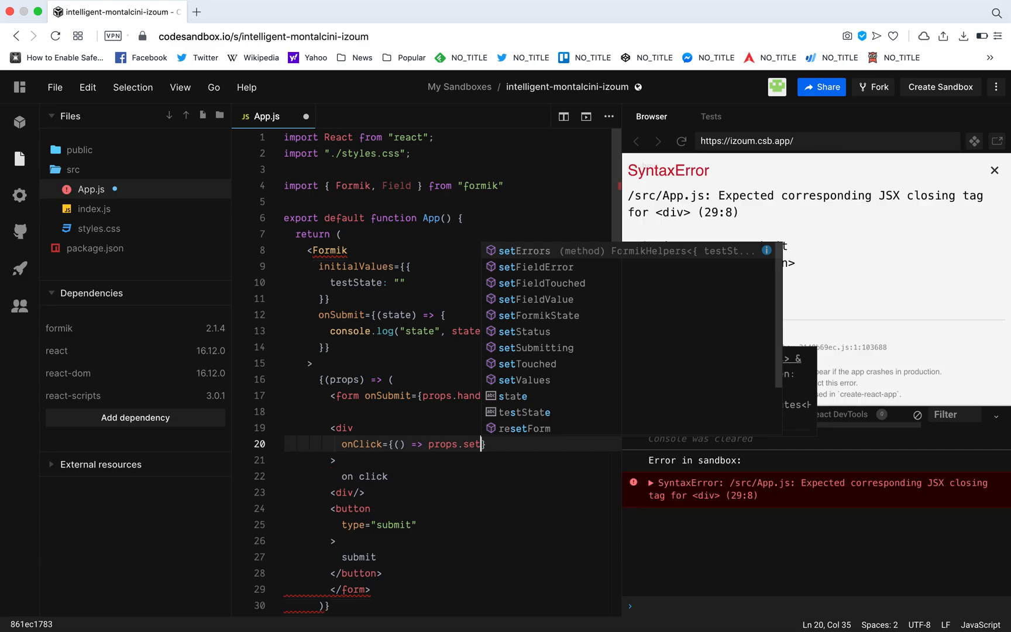
left_click(535, 299)
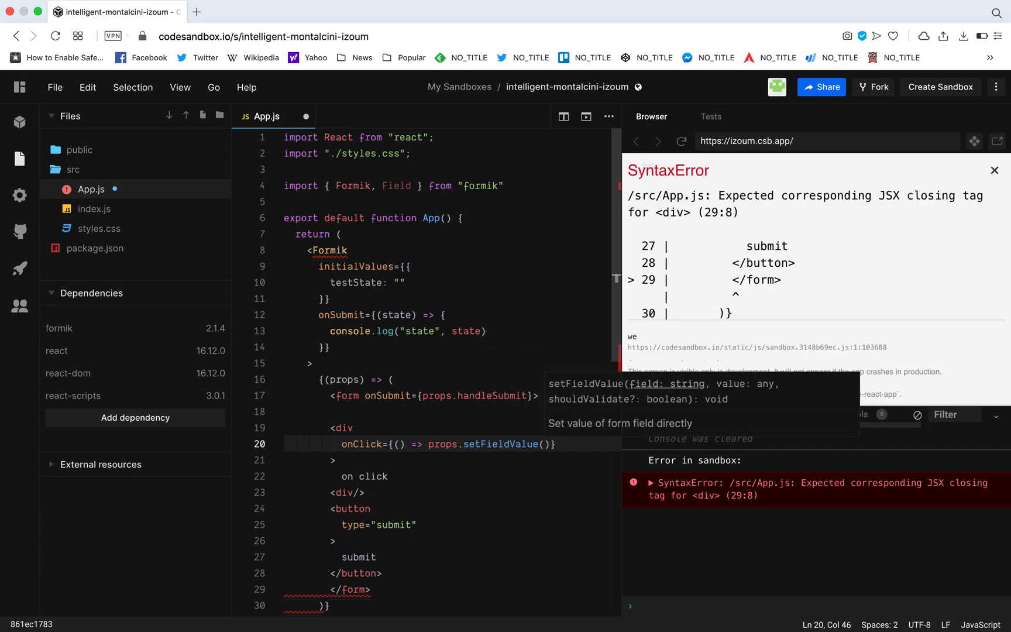
type("'tets'")
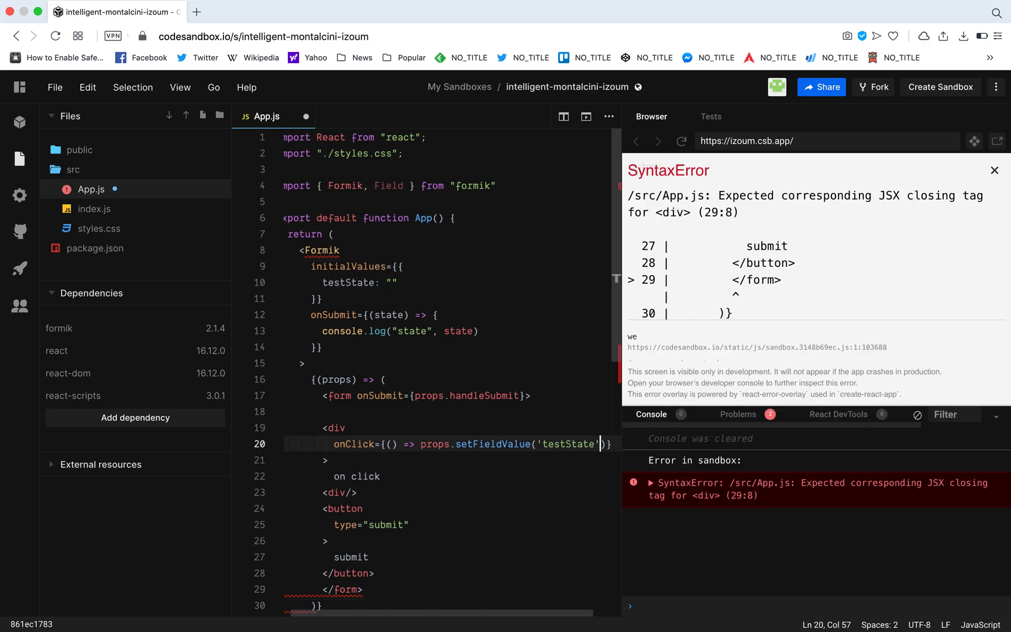
type(",")
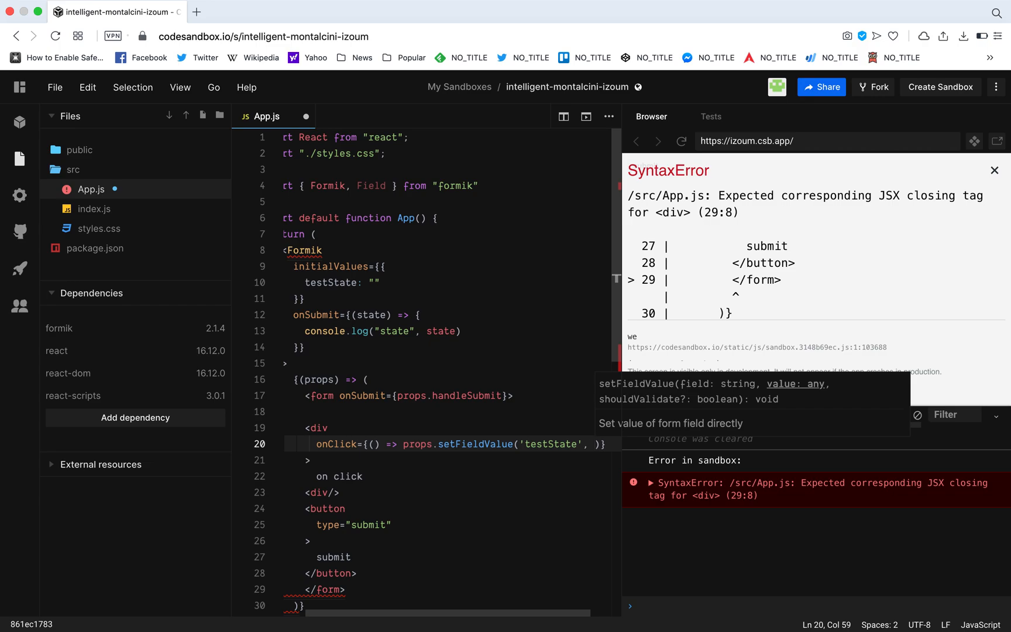
type("hee")
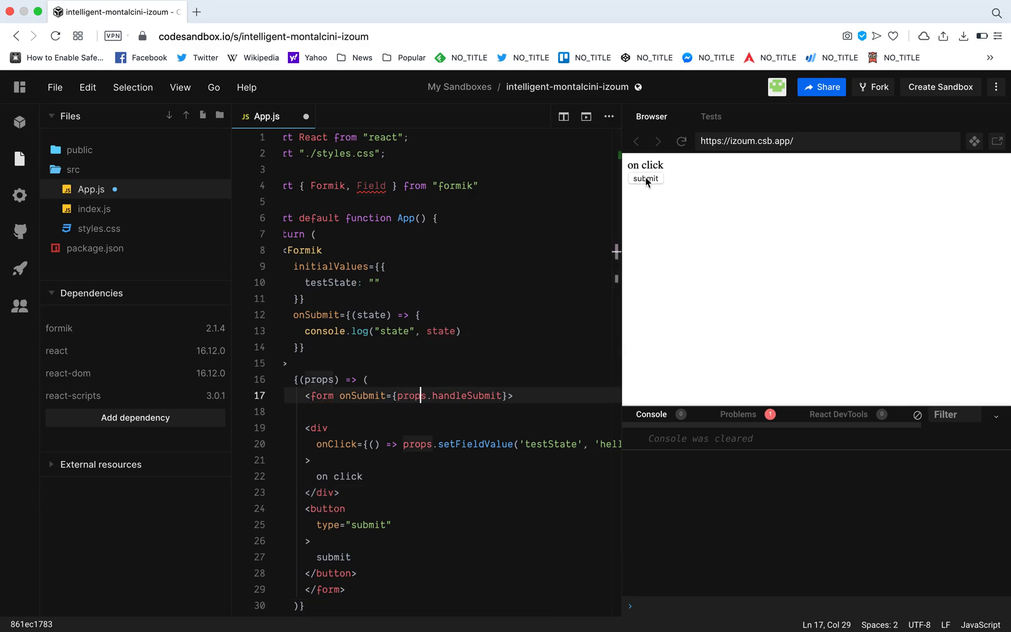
- In the preview, submit the form, then click 'on click' to set testState
left_click(645, 179)
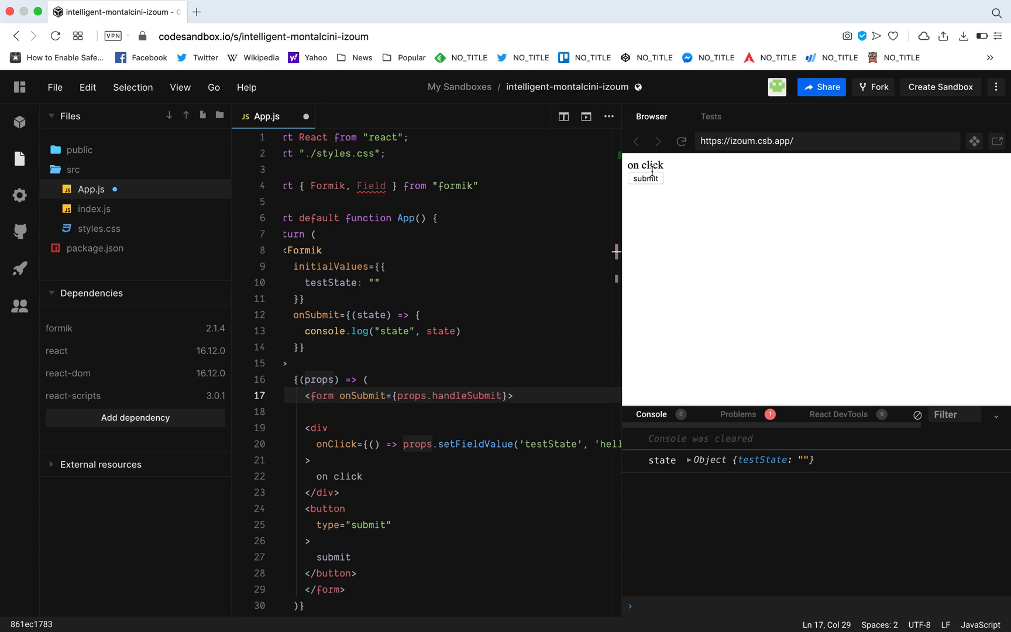
left_click(645, 165)
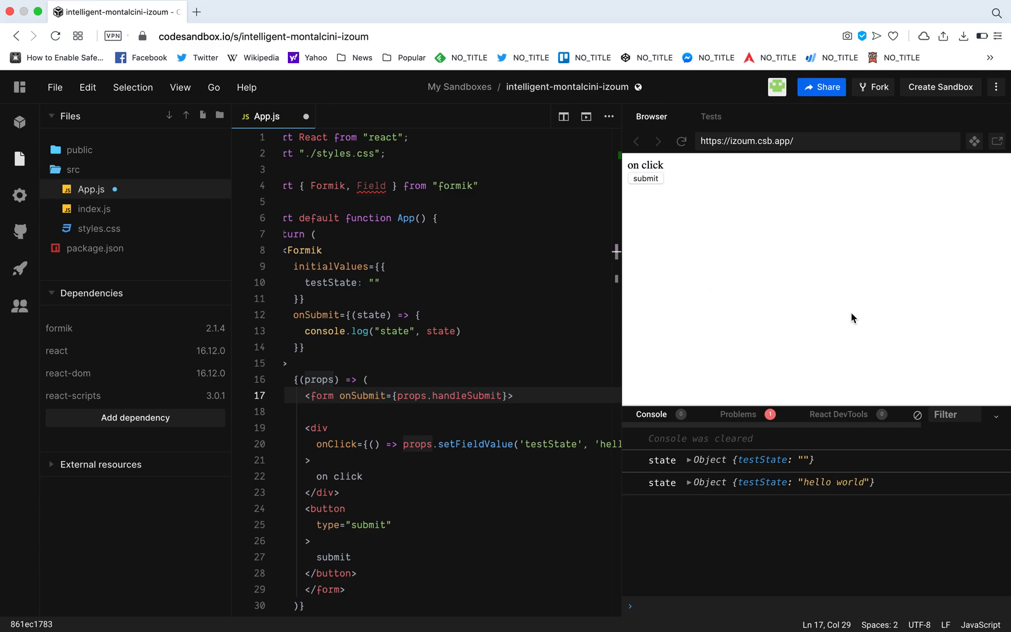